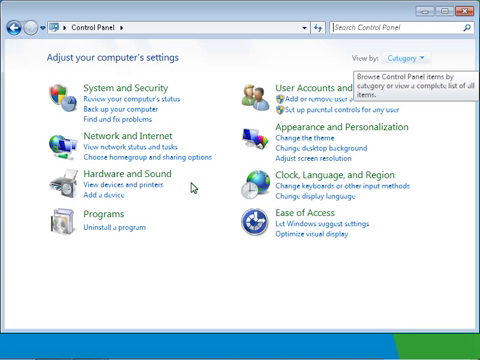
mouse_move(388, 140)
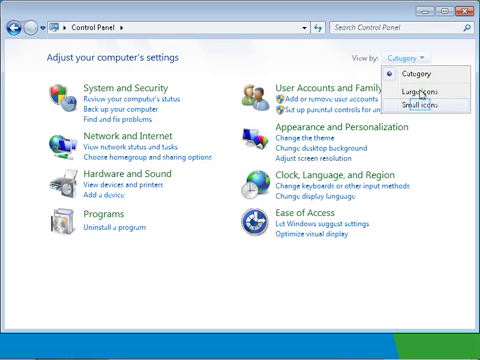
Switch the Control Panel View by setting to Small icons
click(422, 101)
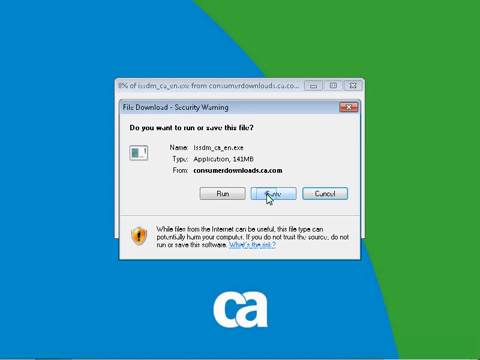
Save issdm_ca_en.exe from the security warning dialog
click(256, 191)
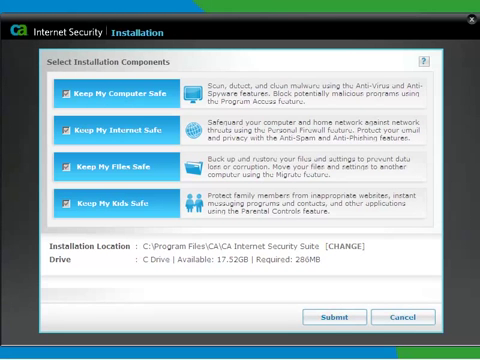
mouse_move(348, 246)
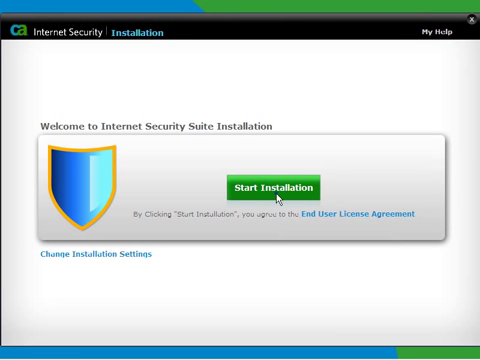
Start the suite installation, then choose Reboot Later once it finishes
click(282, 187)
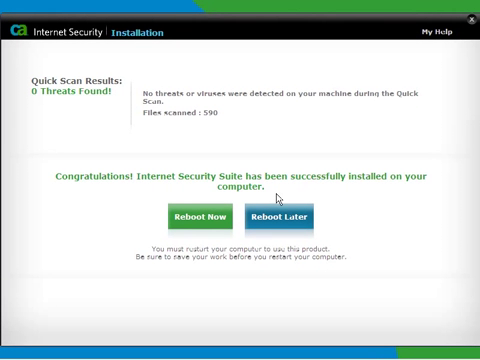
mouse_move(284, 217)
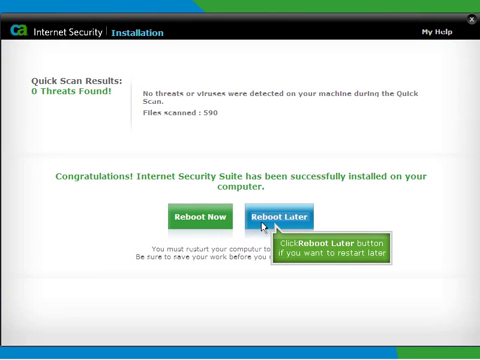
click(287, 217)
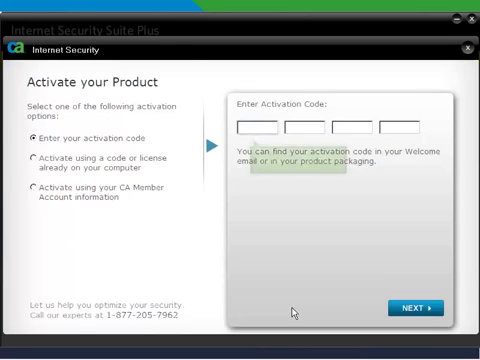
Choose activation with the license already on this computer, select it, and continue
click(262, 124)
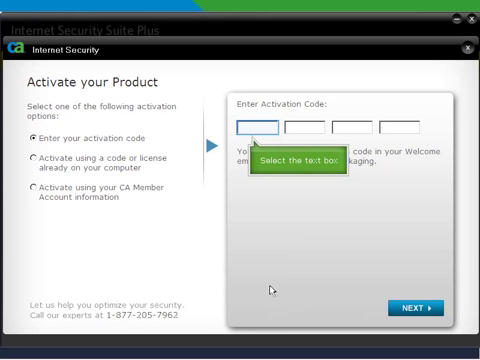
click(260, 124)
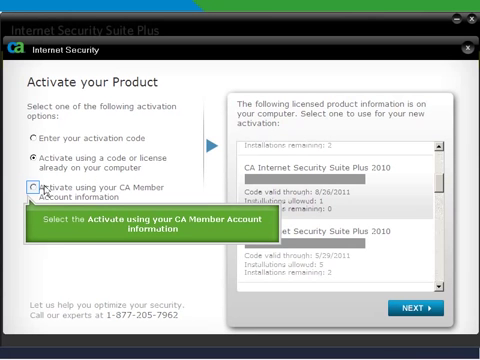
click(32, 189)
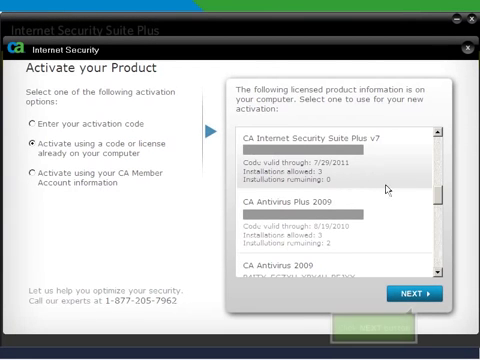
click(407, 296)
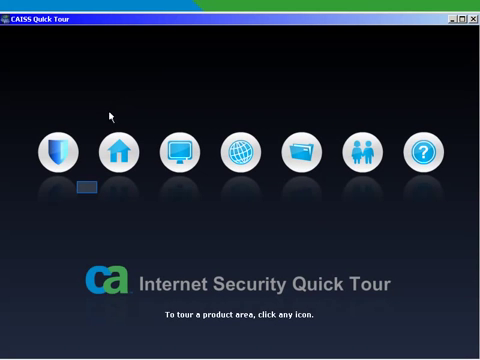
mouse_move(471, 17)
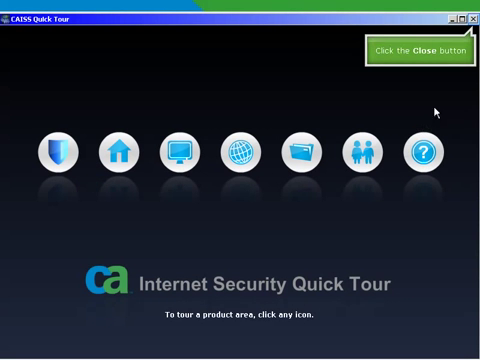
Close the CAISS Quick Tour window
click(472, 16)
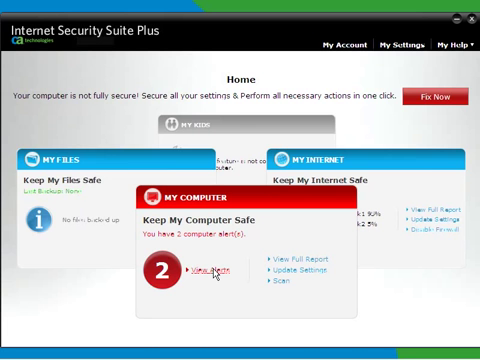
Quick Fix the out-of-date virus signature alert, running update and full system scan
click(210, 275)
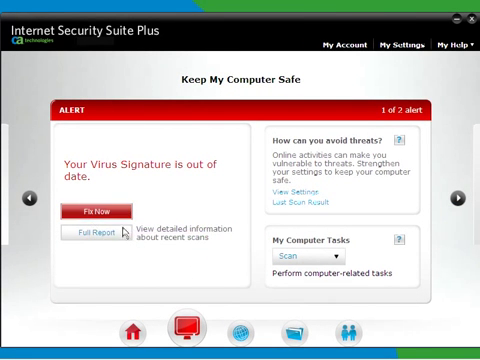
click(98, 212)
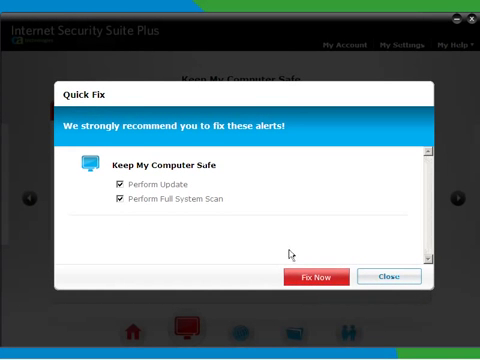
click(318, 277)
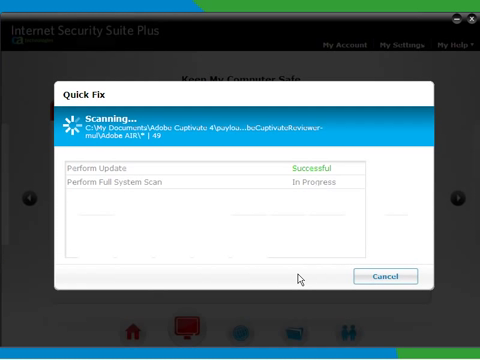